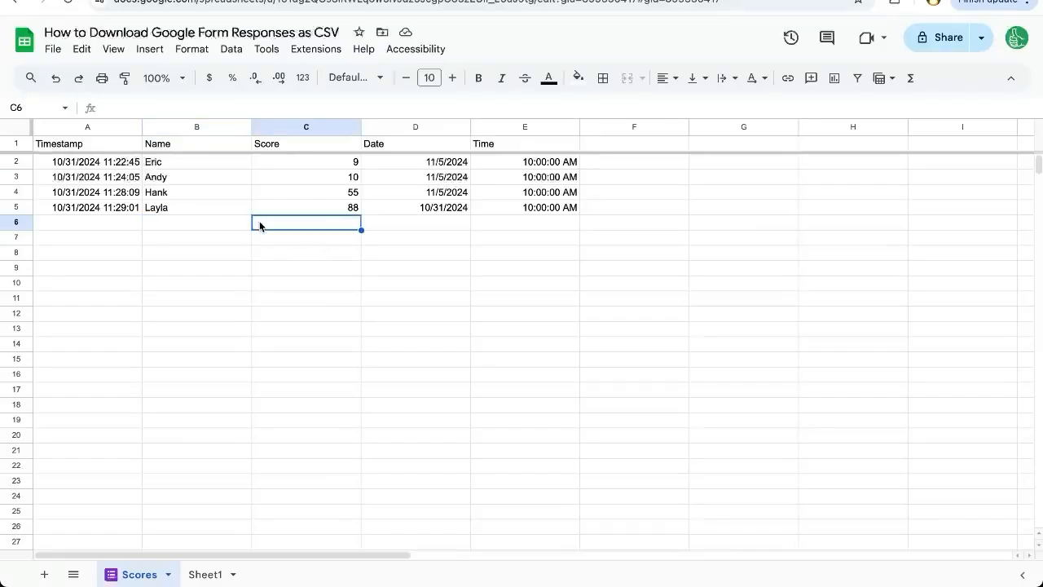
Select the four response rows of Scores data and download the sheet as a .csv file.
left_click(196, 207)
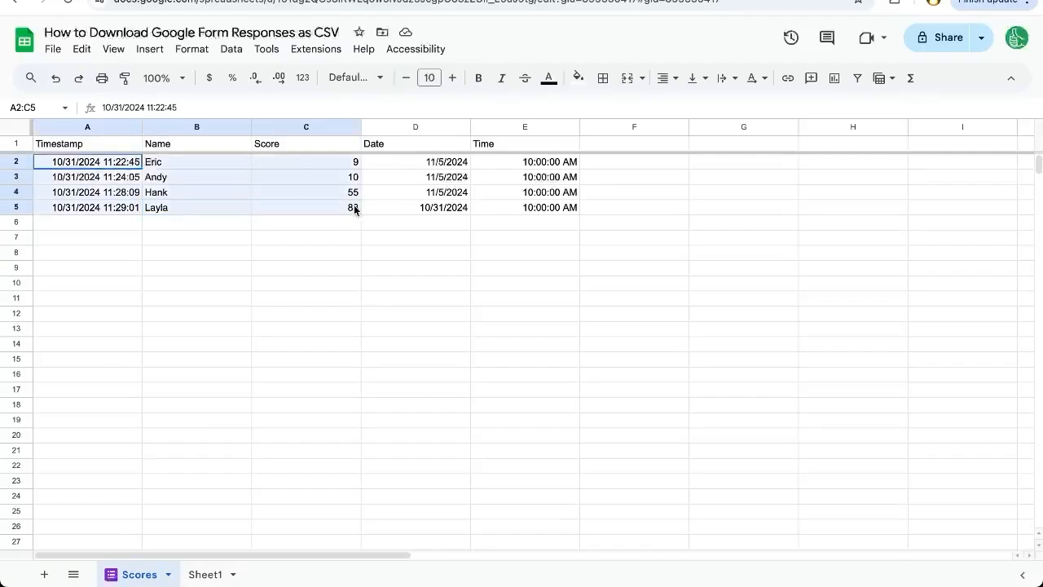
left_click_drag(355, 207, 469, 207)
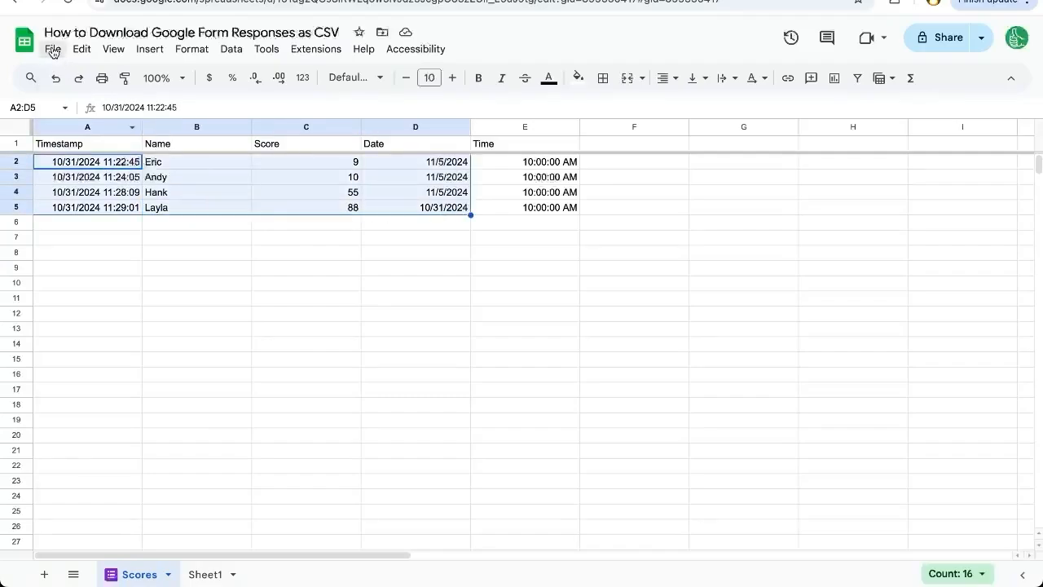
left_click(52, 49)
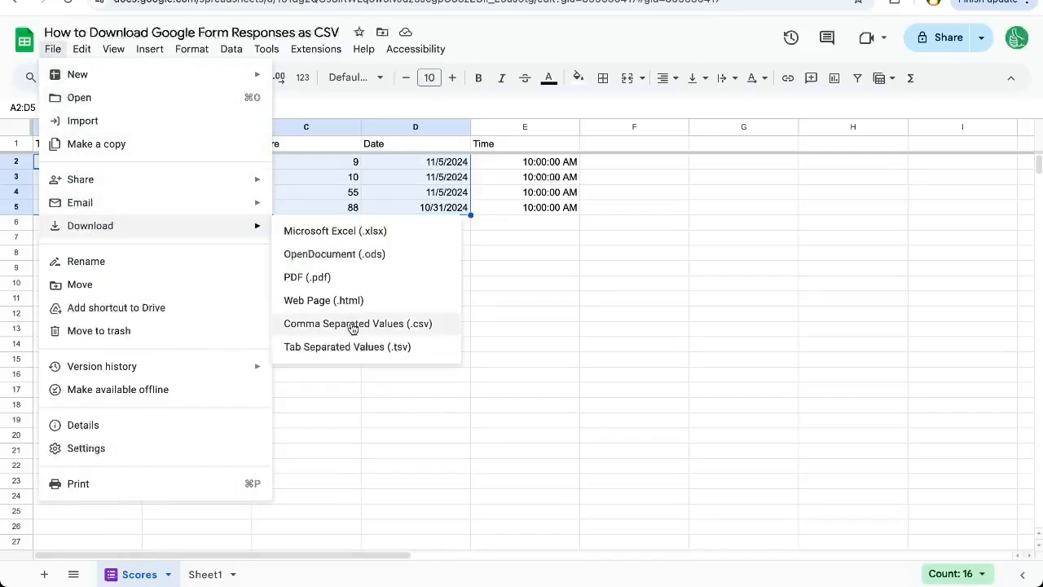
mouse_move(378, 326)
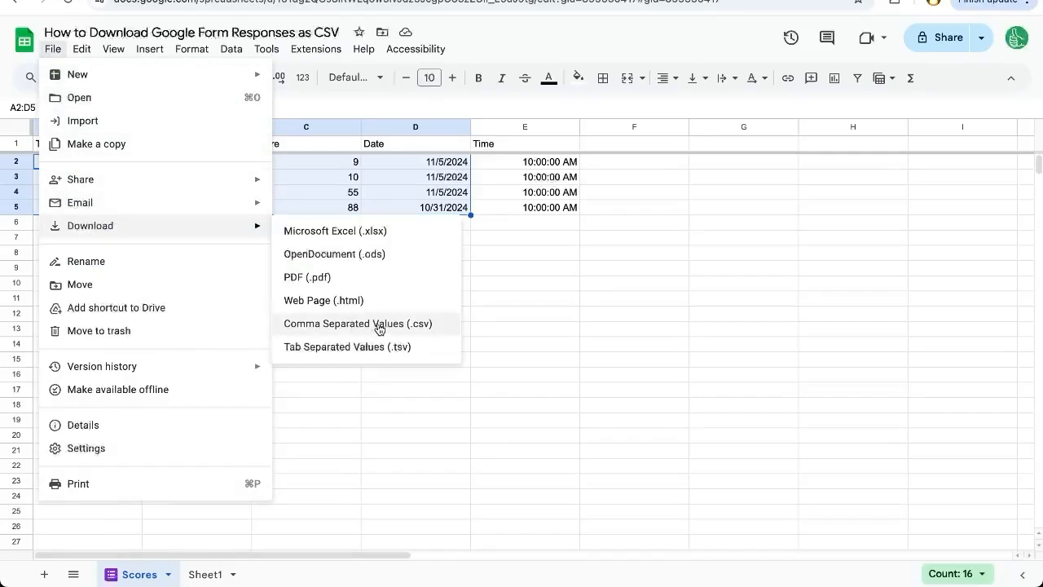
left_click(357, 323)
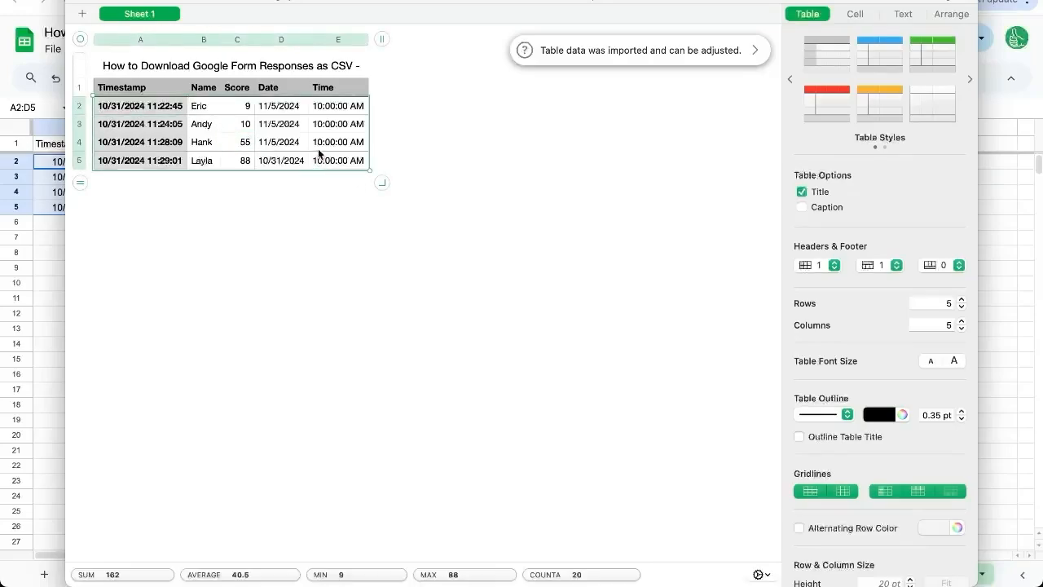
Review the Name column of the imported CSV table in Numbers.
left_click(204, 88)
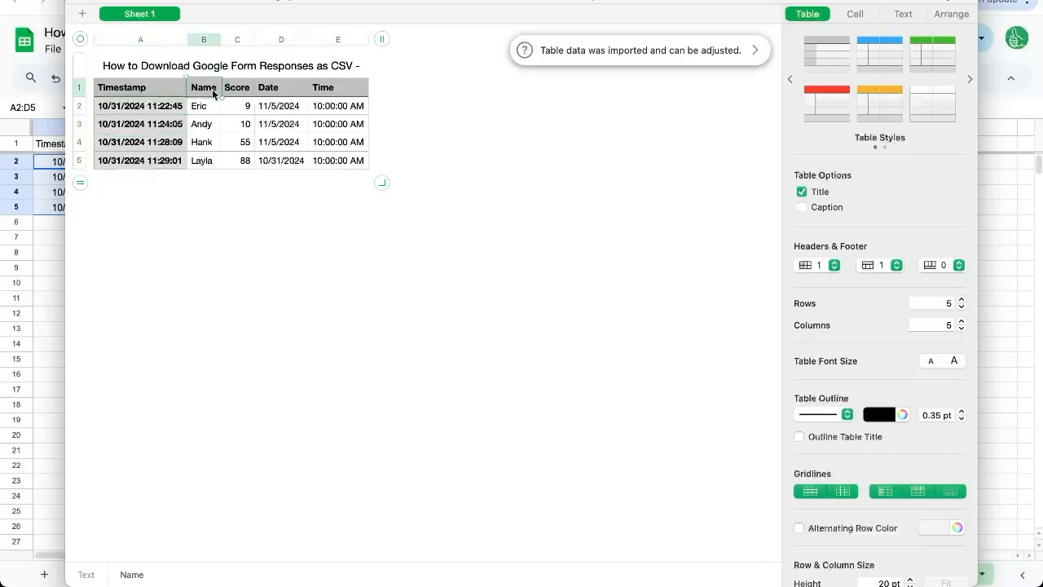
left_click(337, 39)
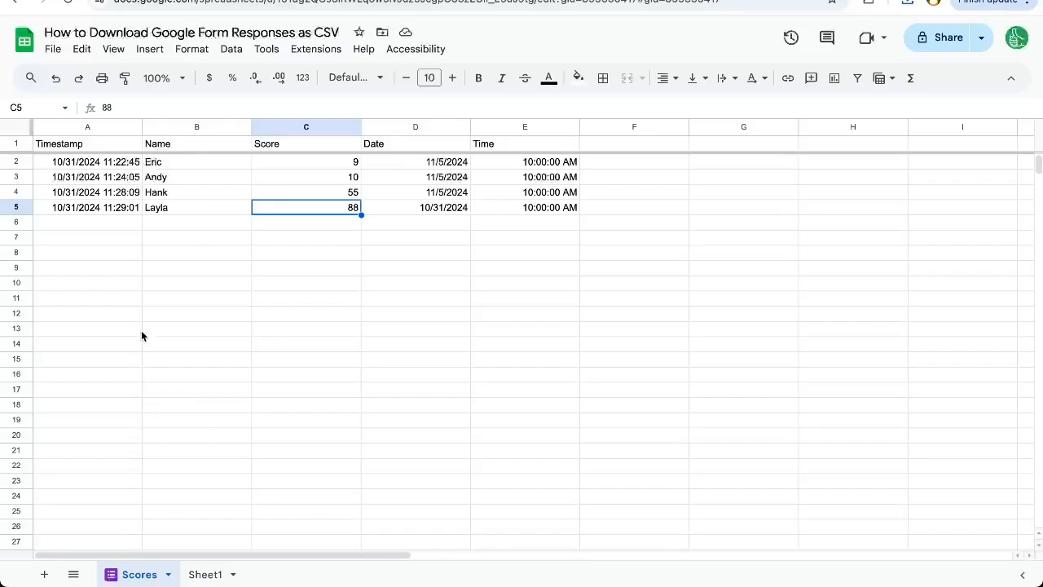
mouse_move(261, 256)
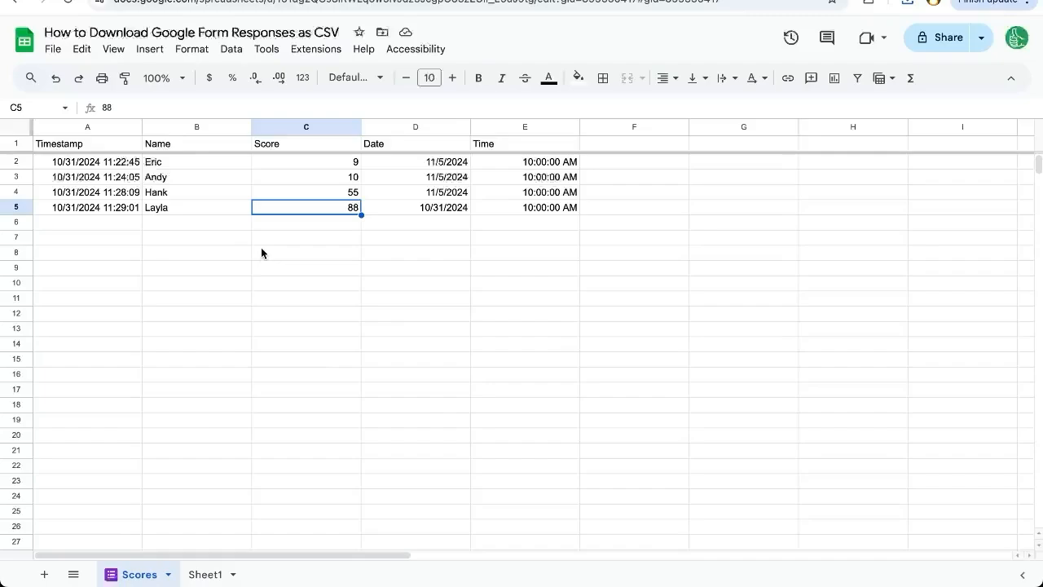
mouse_move(248, 59)
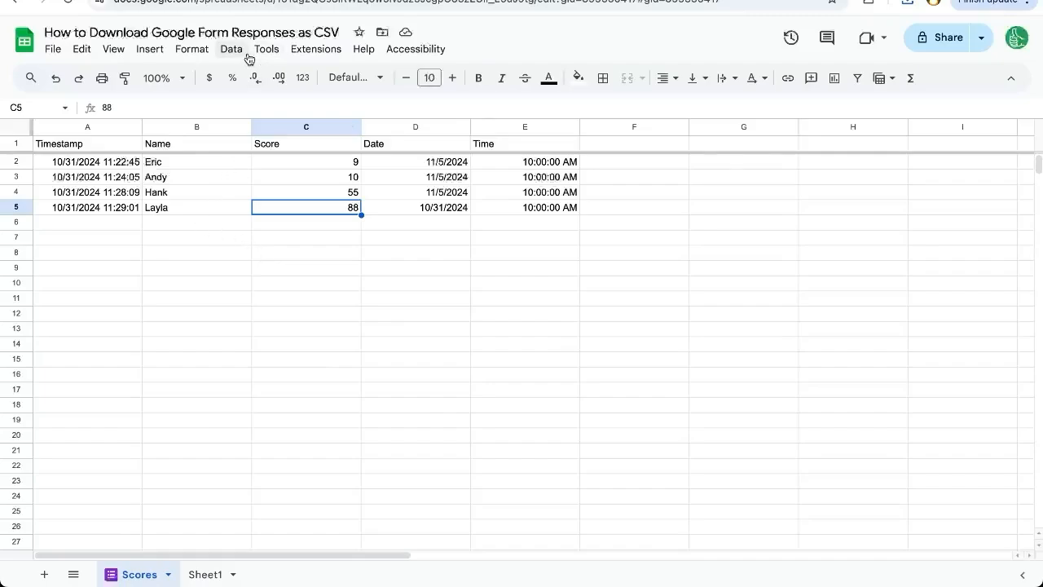
From the Tools menu, open the linked Google Form in edit mode.
left_click(267, 49)
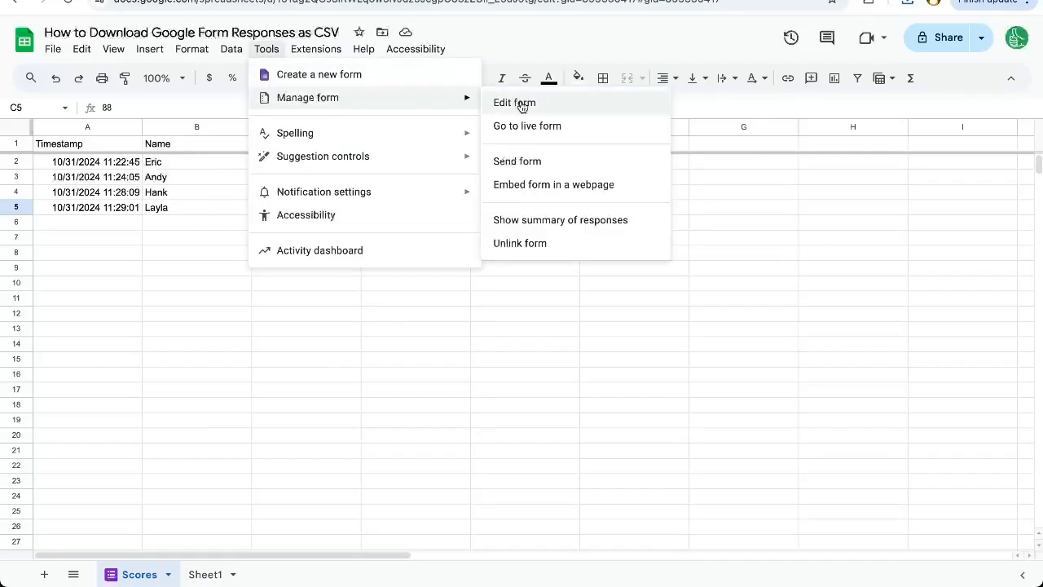
left_click(515, 101)
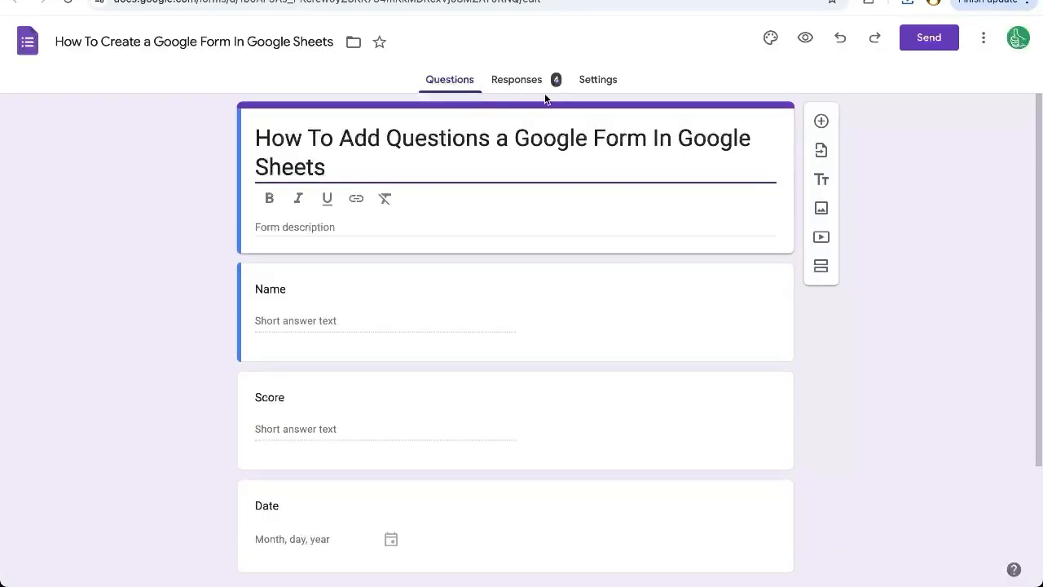
View the form's 4 responses and reveal the options list with the CSV download.
left_click(517, 78)
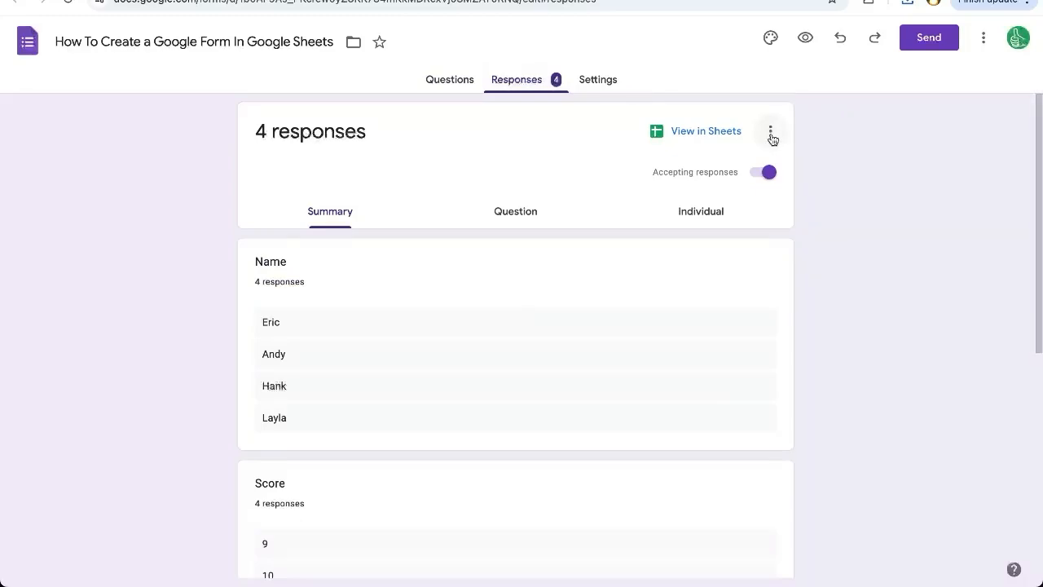
left_click(770, 132)
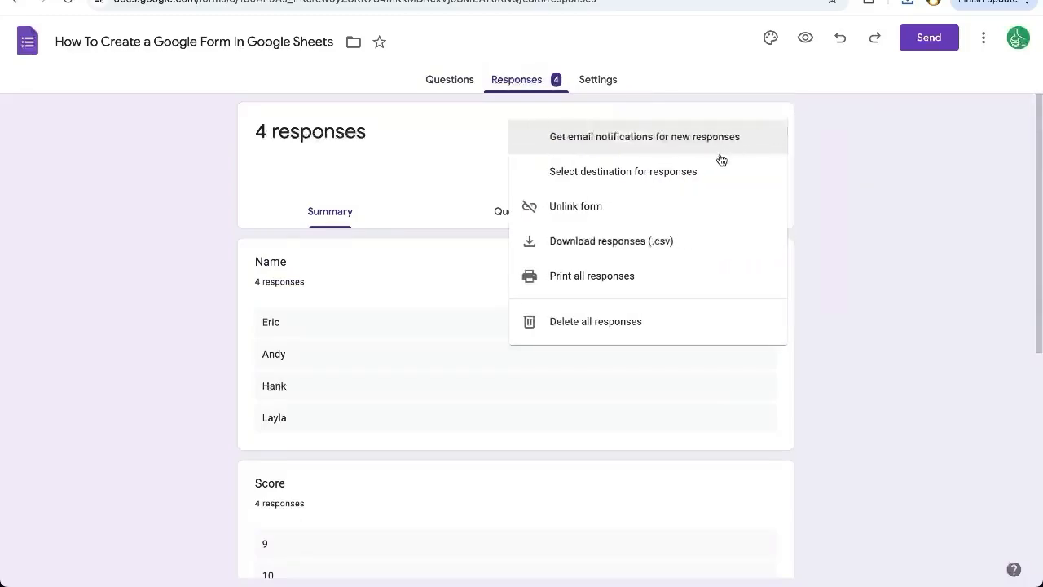
mouse_move(611, 241)
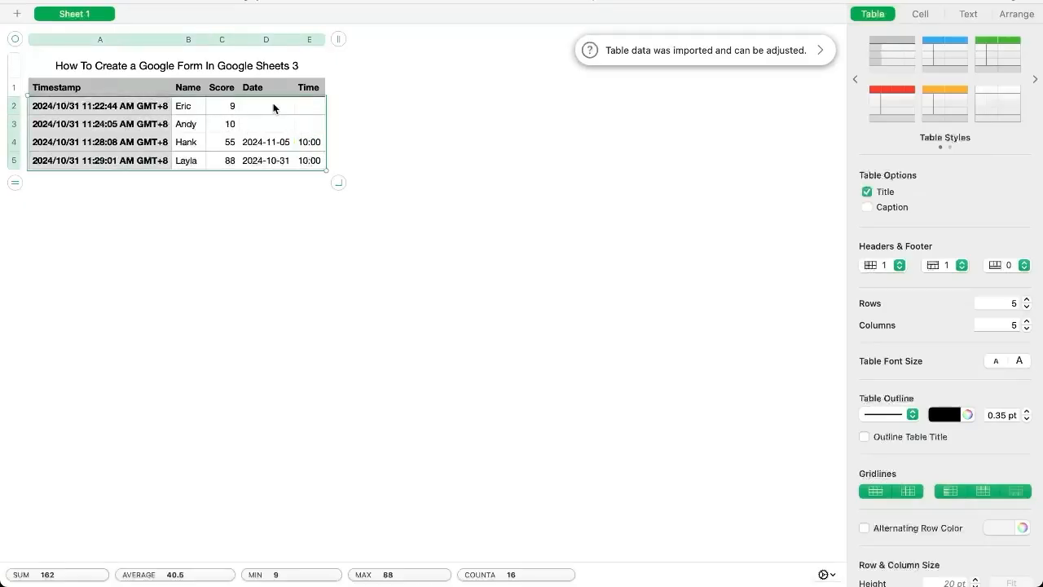
Select the empty Date and Time cells for Eric and Andy in the imported table.
left_click(265, 106)
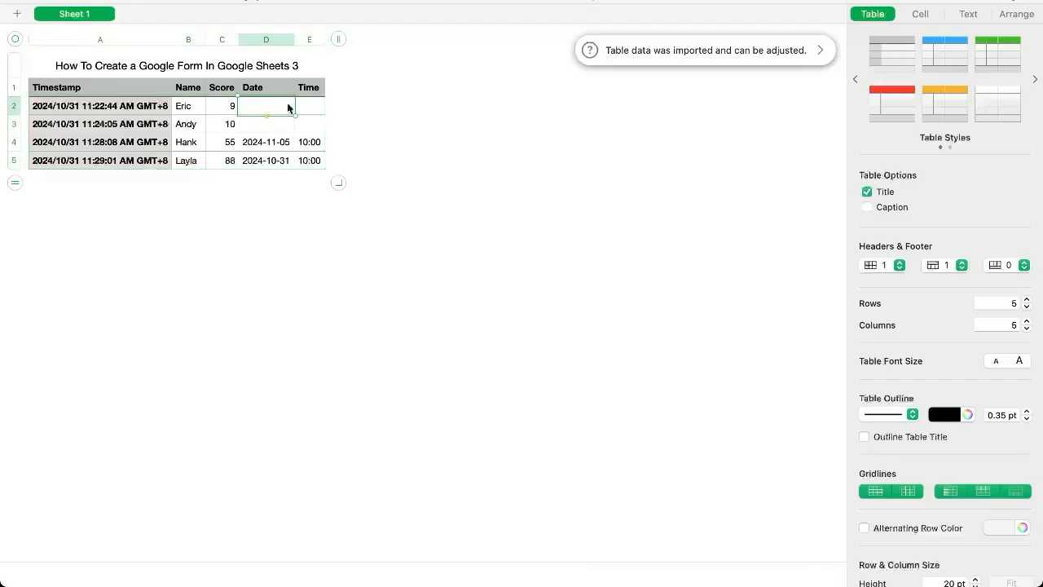
left_click_drag(279, 106, 279, 124)
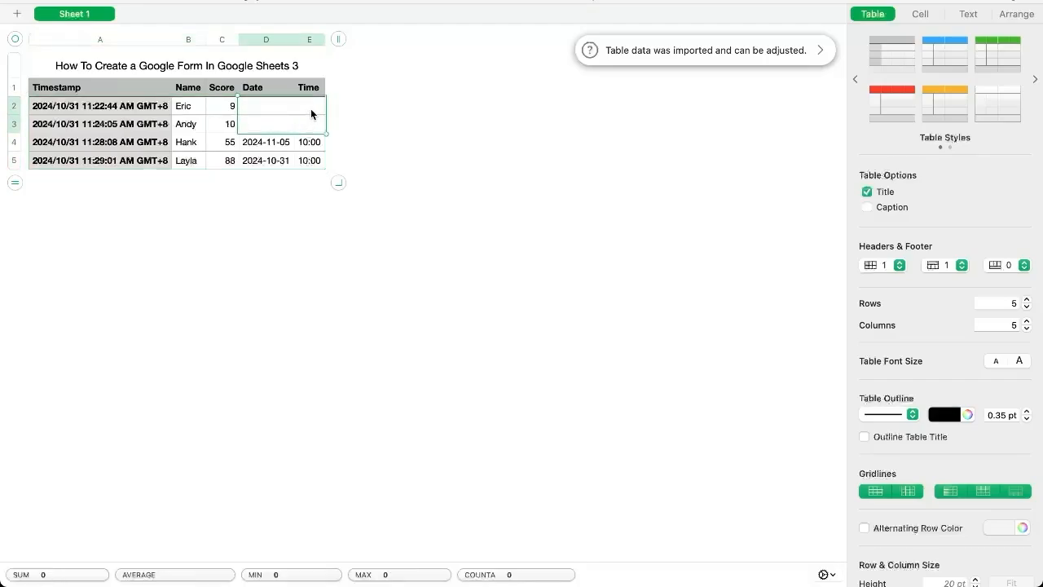